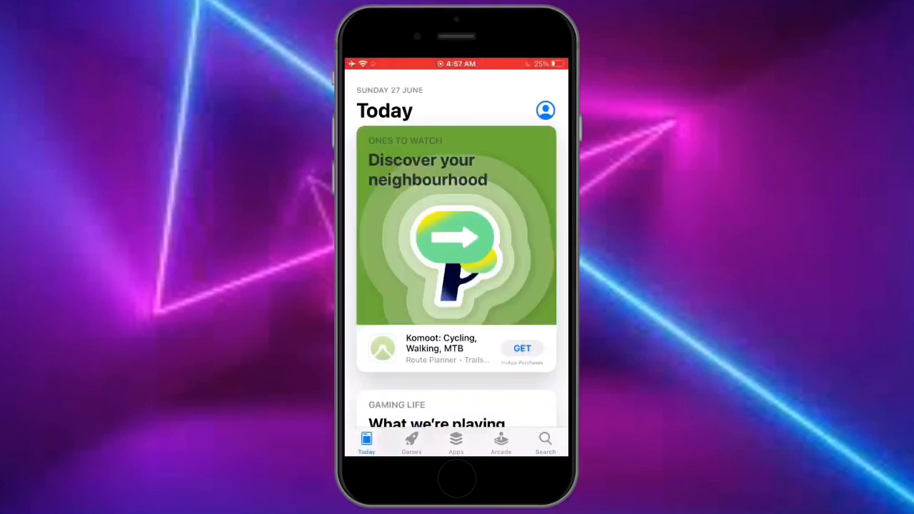
Show the Account sheet for the signed-in Apple ID from the Today tab profile icon.
left_click(545, 111)
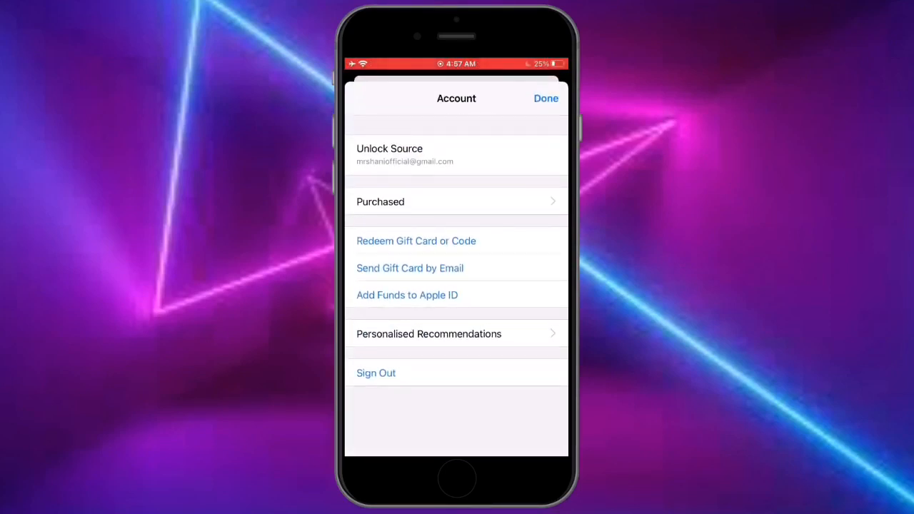
Review the Pakistan billing address, then reach the Country/Region settings page.
left_click(545, 98)
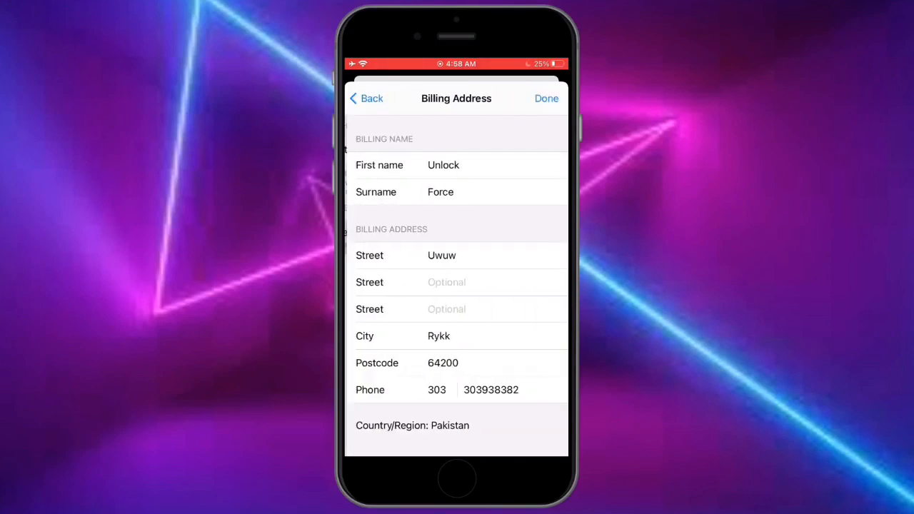
left_click(366, 98)
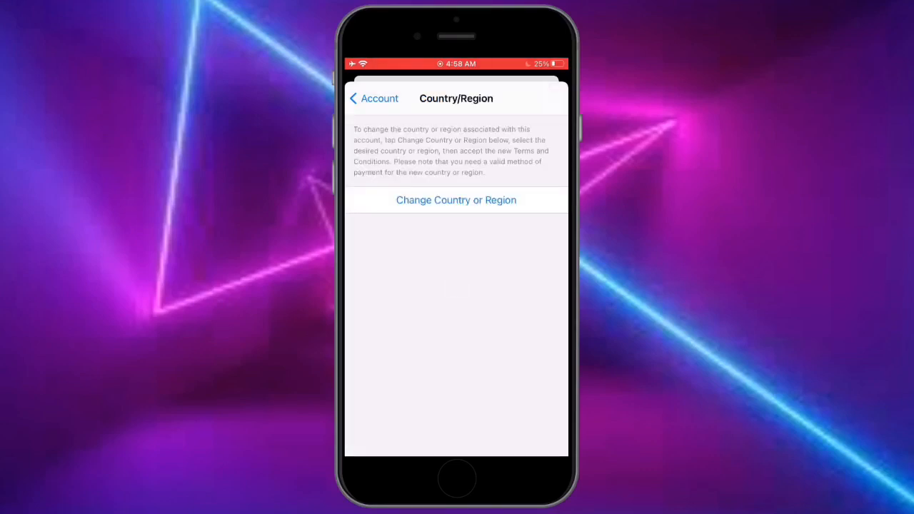
Choose Change Country or Region and proceed to the Apple Media Services terms.
left_click(456, 199)
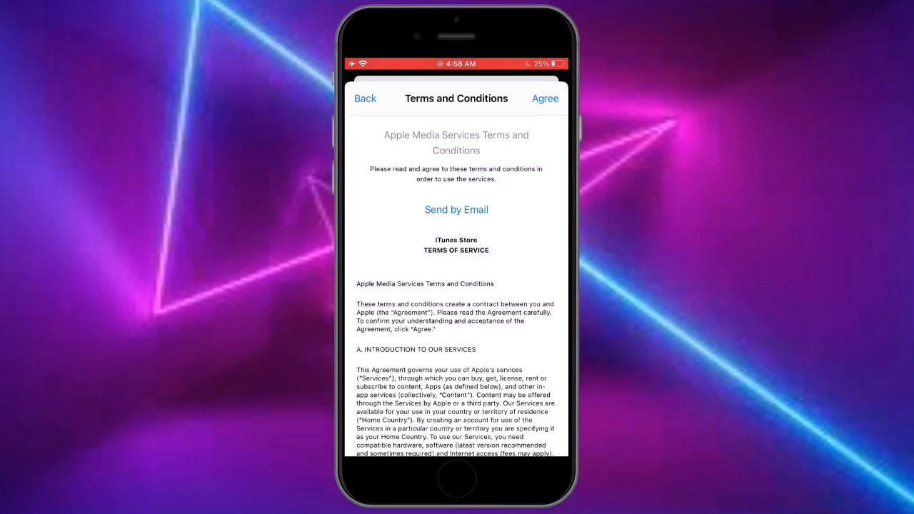
Agree to the terms and submit the Pakistan billing address with city Ryk, postcode 64200.
left_click(545, 98)
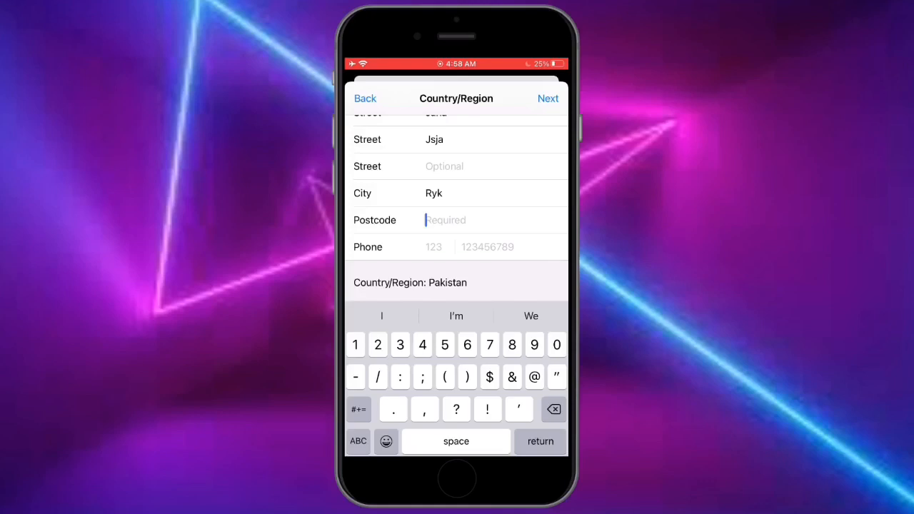
type("64200")
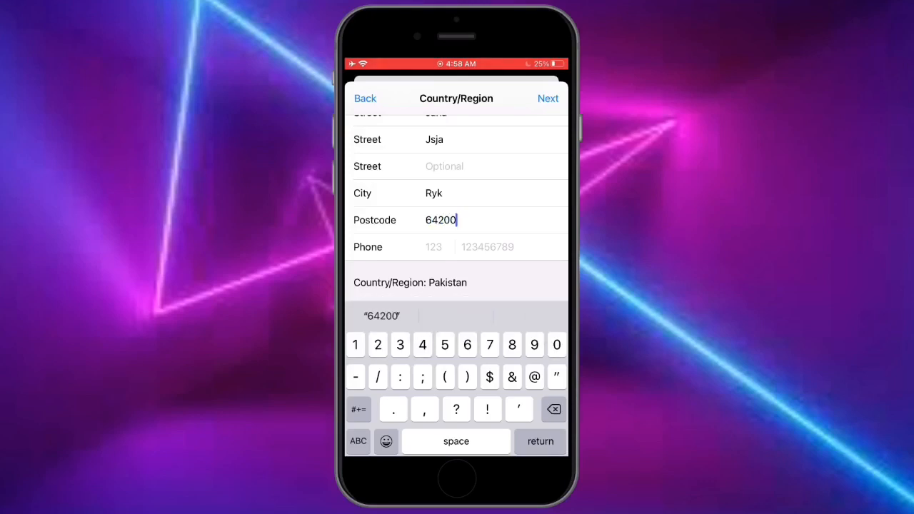
left_click(488, 246)
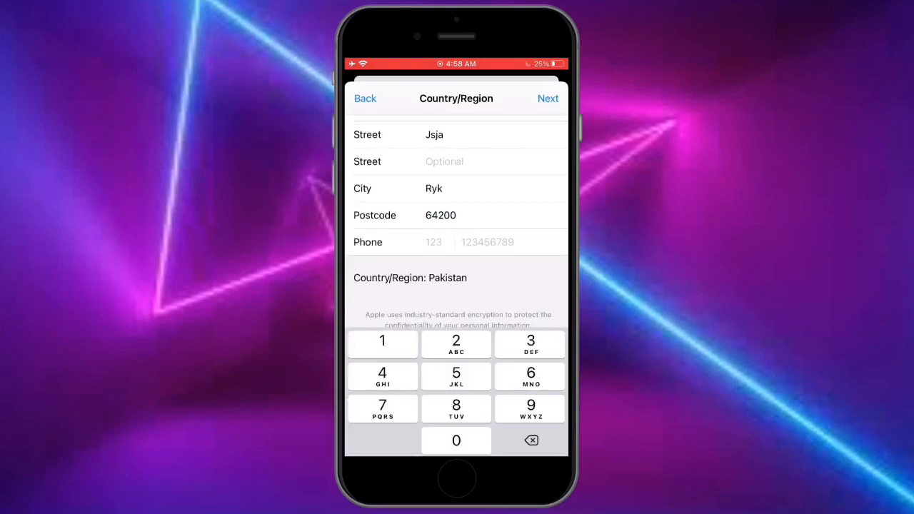
left_click(382, 340)
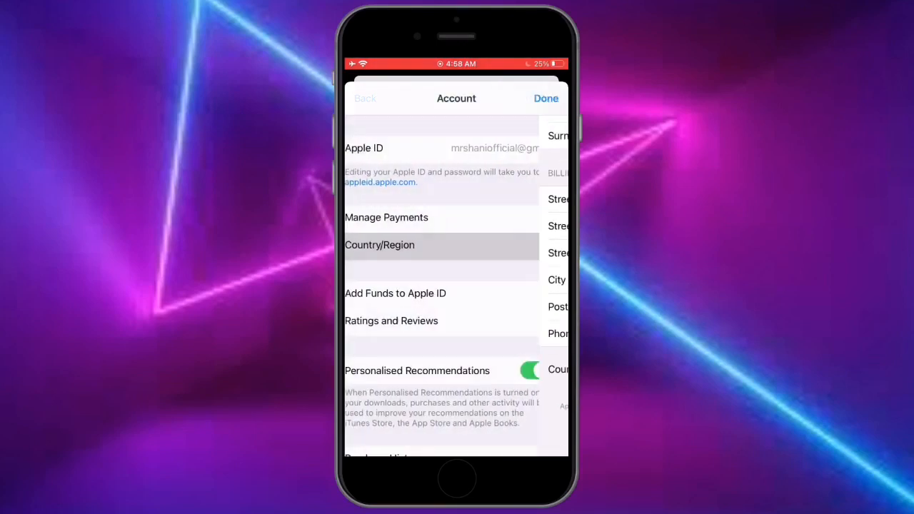
Leave the Account screen with Done and land back on the Today tab.
left_click(545, 98)
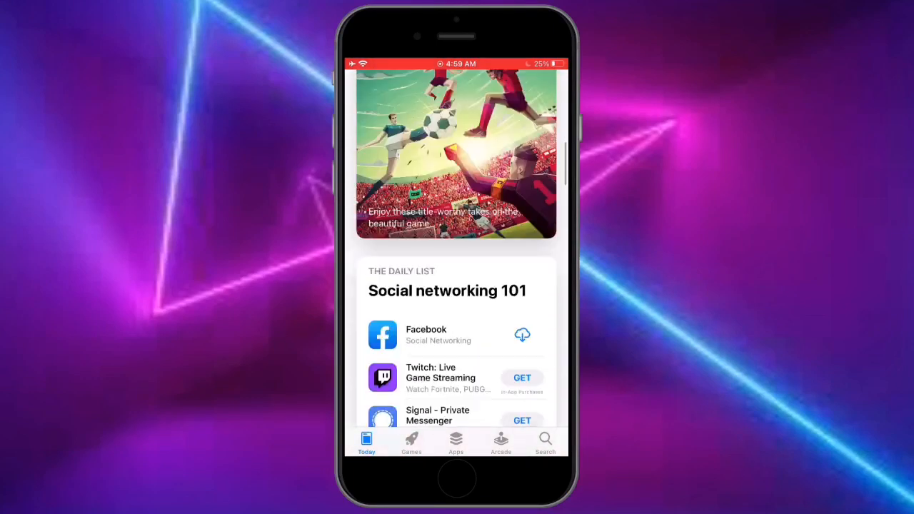
Get CapCut - Video Editor from Popular Apps to Try on the Apps tab.
left_click(456, 442)
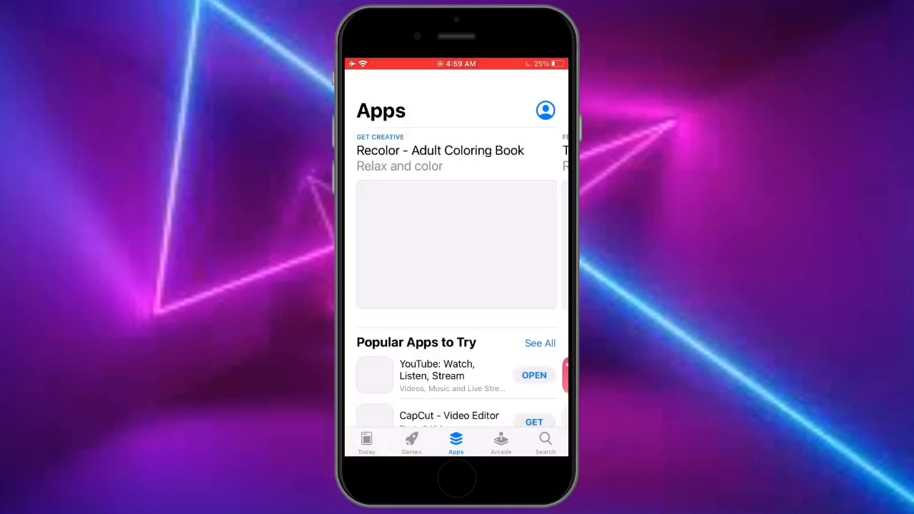
scroll("down", 3)
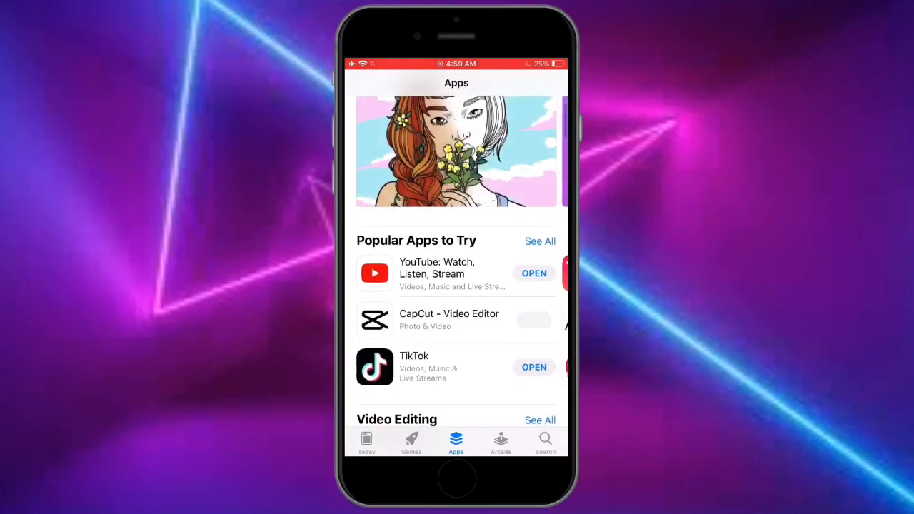
left_click(534, 320)
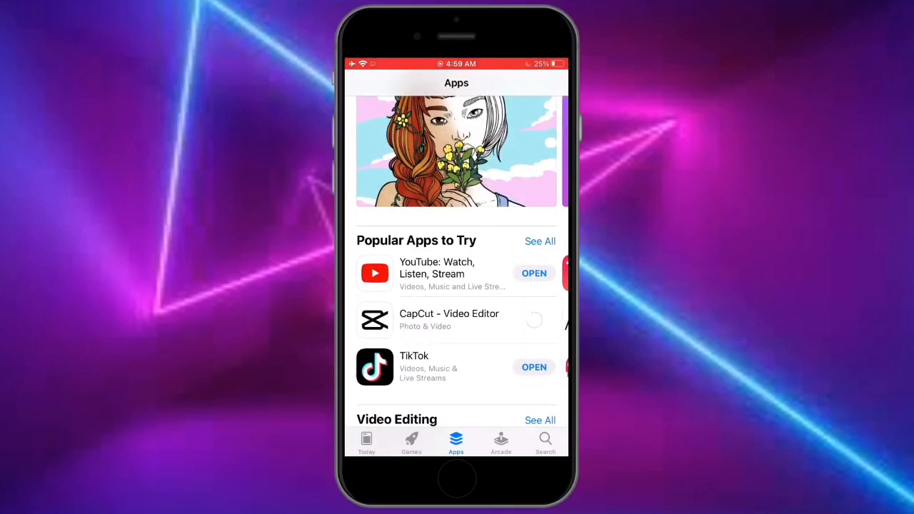